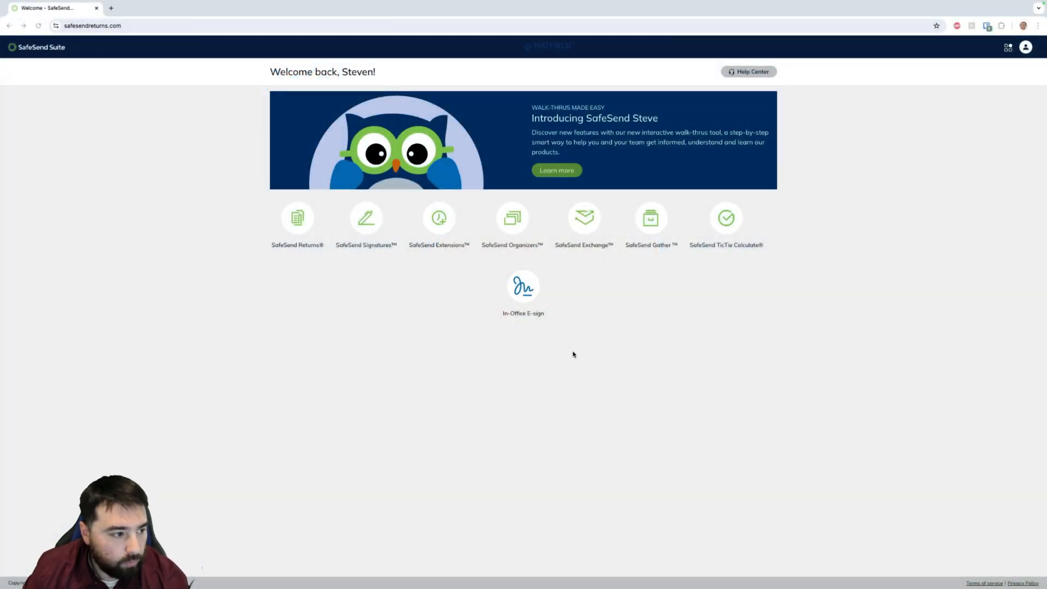
pyautogui.moveTo(644, 313)
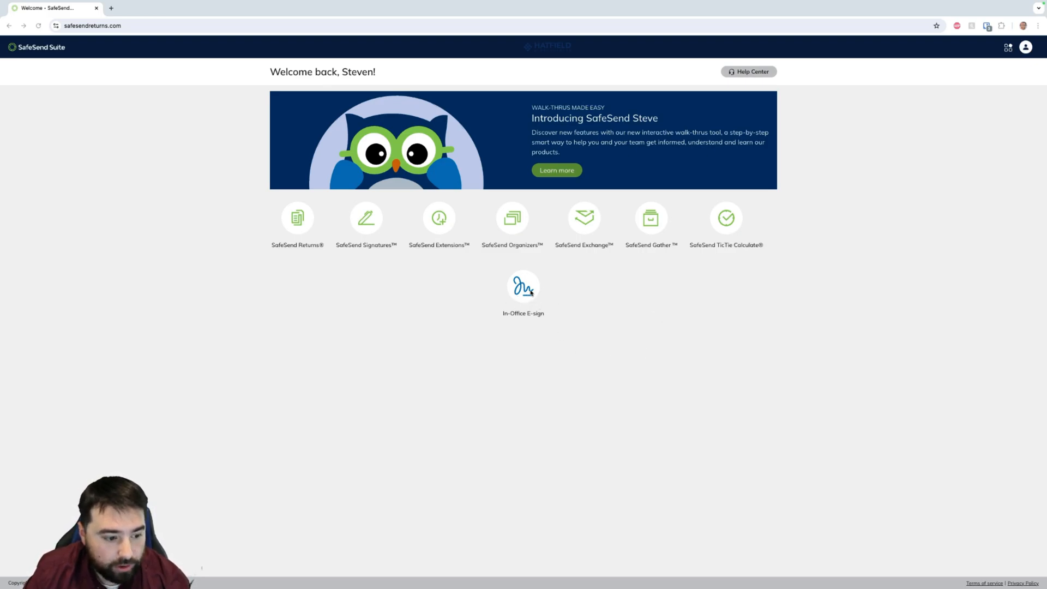
# Start an In-Office E-sign session and enter 'troy' in the client search box.
pyautogui.click(523, 285)
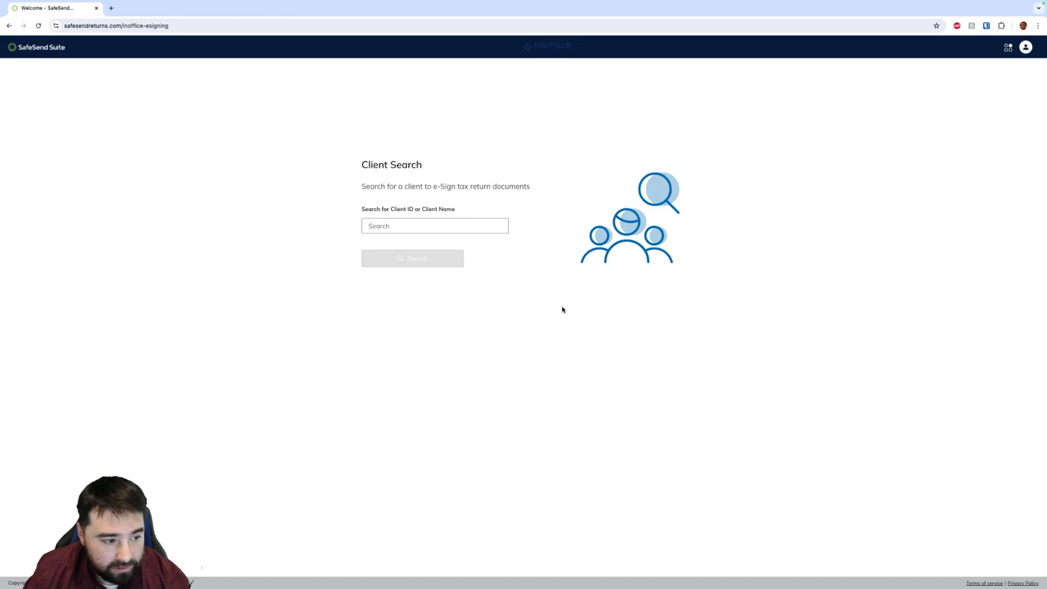
pyautogui.click(435, 226)
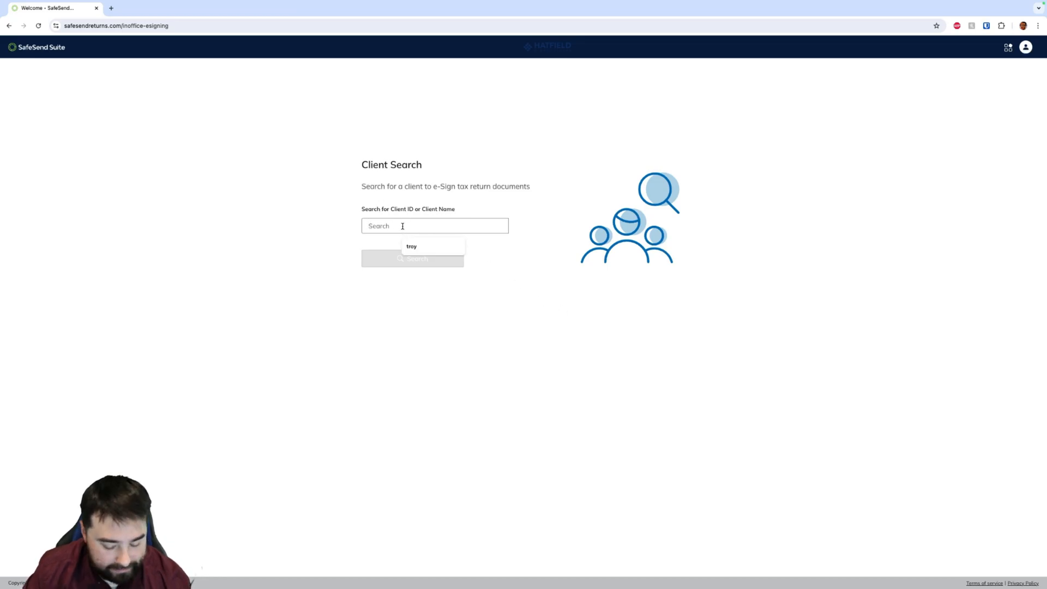
pyautogui.click(412, 246)
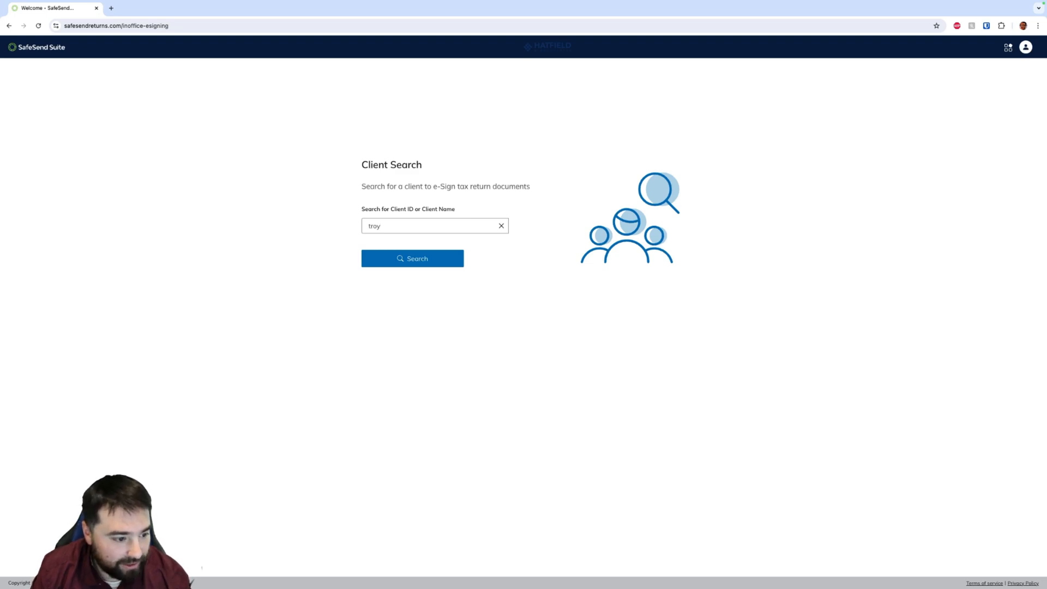
# Run the search to list 2020 client returns matching 'troy' with e-sign statuses.
pyautogui.click(412, 258)
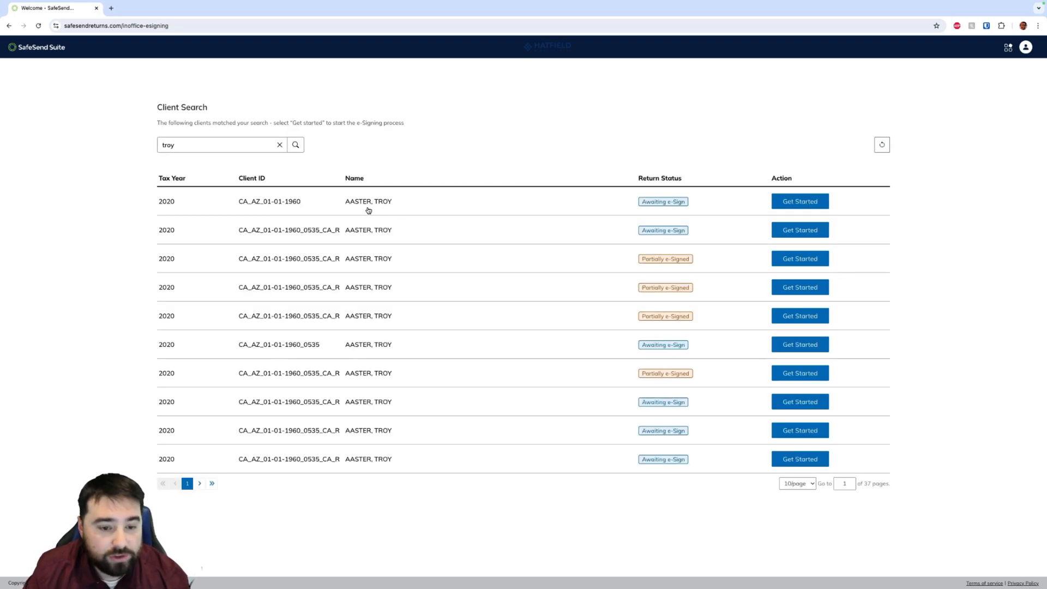
pyautogui.moveTo(490, 213)
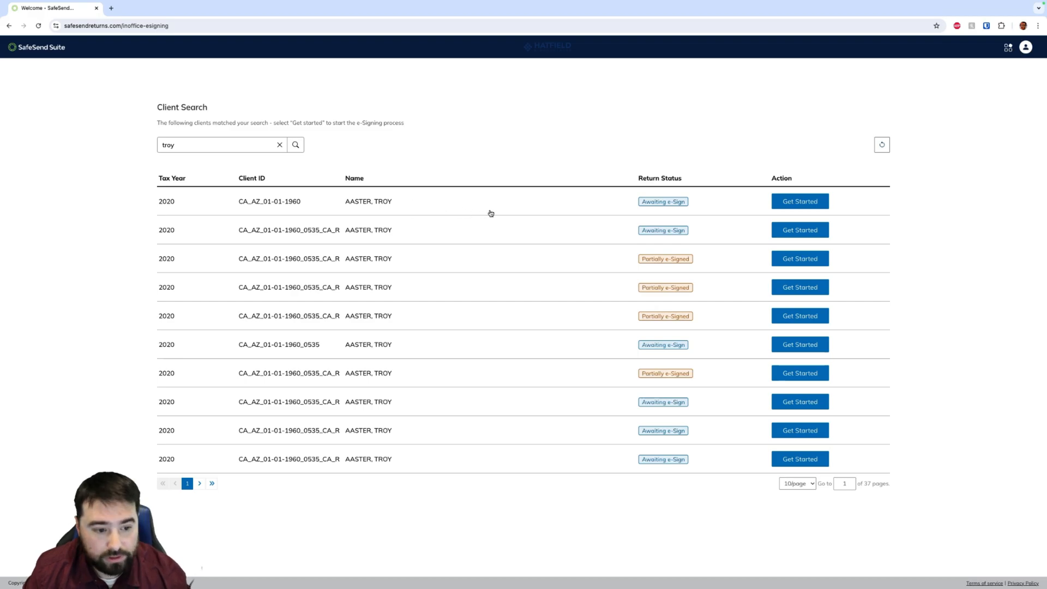
pyautogui.moveTo(167, 203)
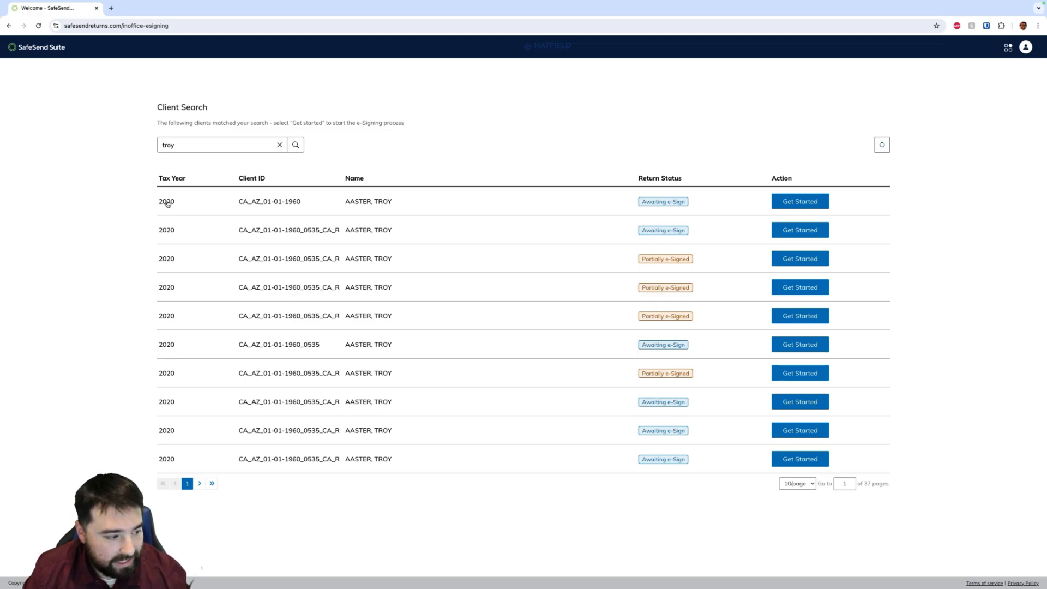
pyautogui.moveTo(657, 209)
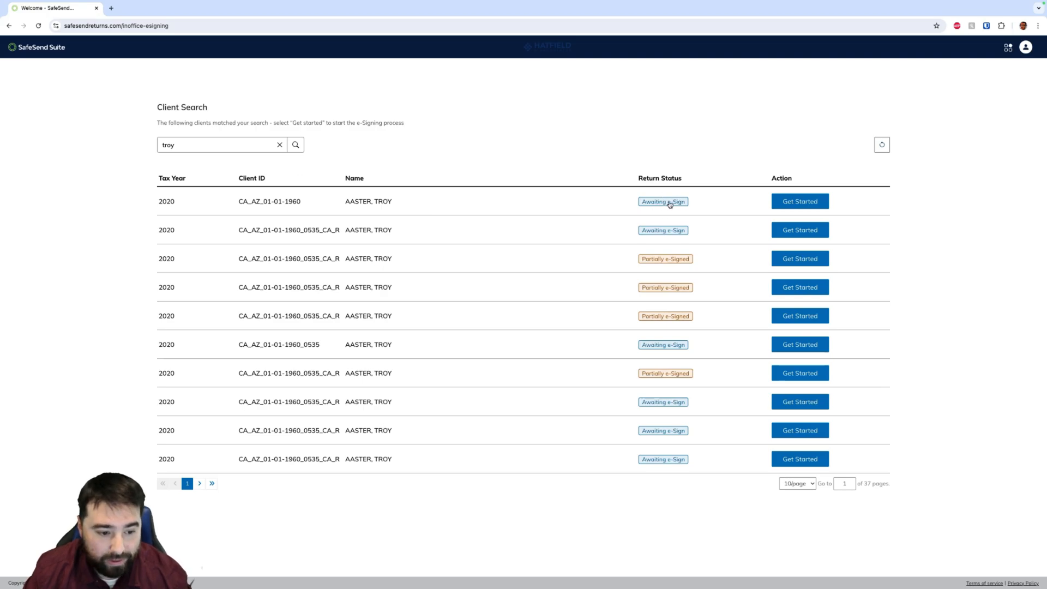
pyautogui.moveTo(683, 267)
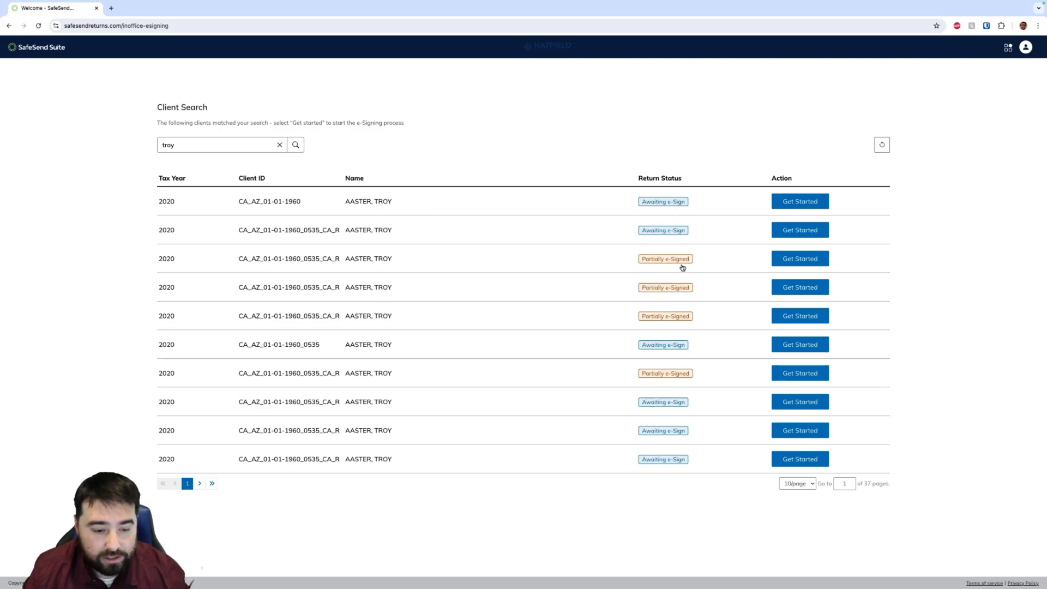
pyautogui.moveTo(717, 297)
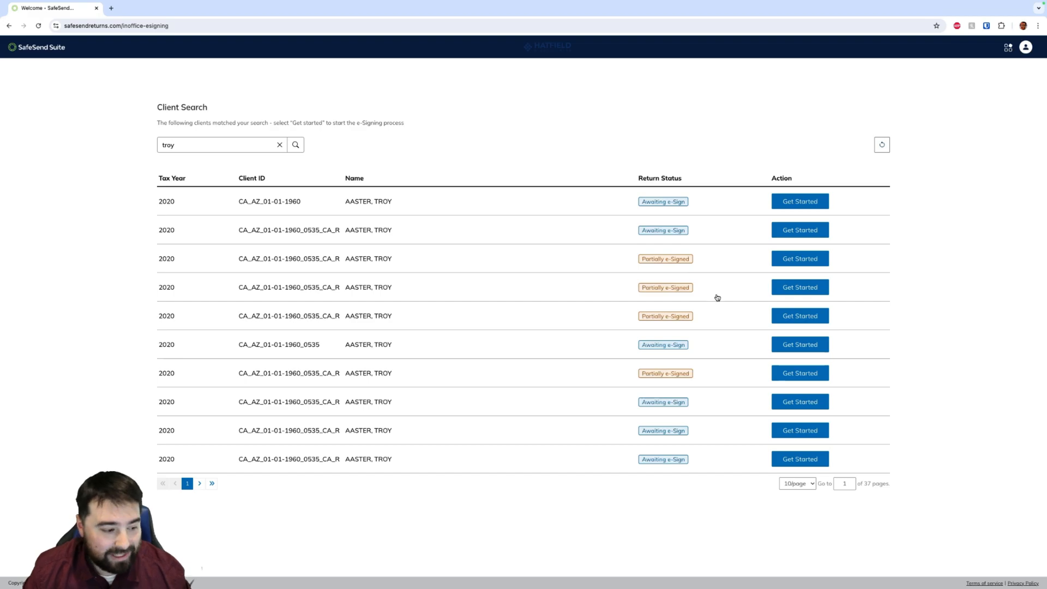
pyautogui.moveTo(592, 299)
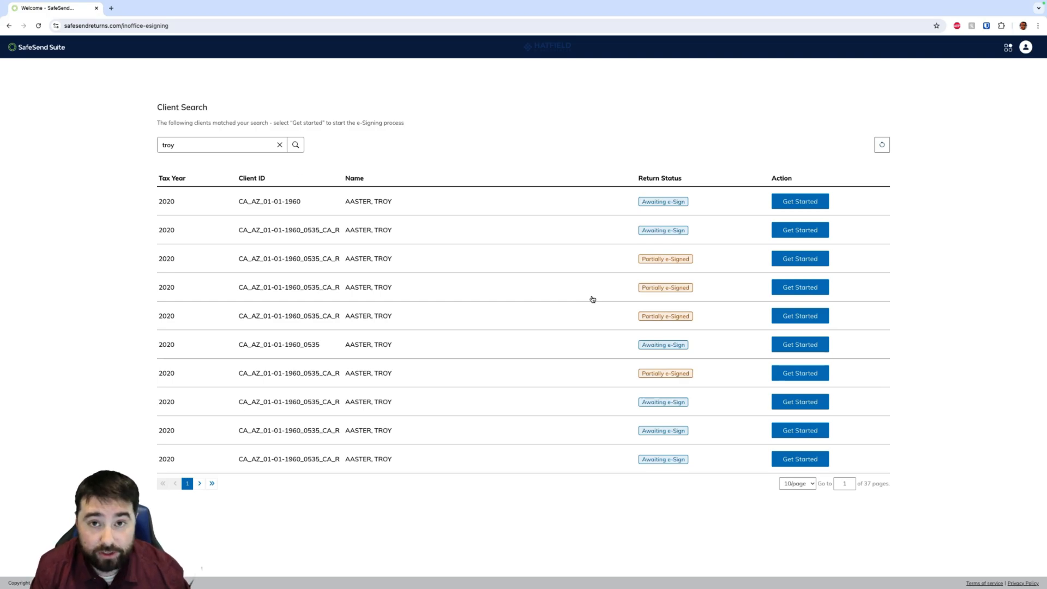
pyautogui.moveTo(547, 310)
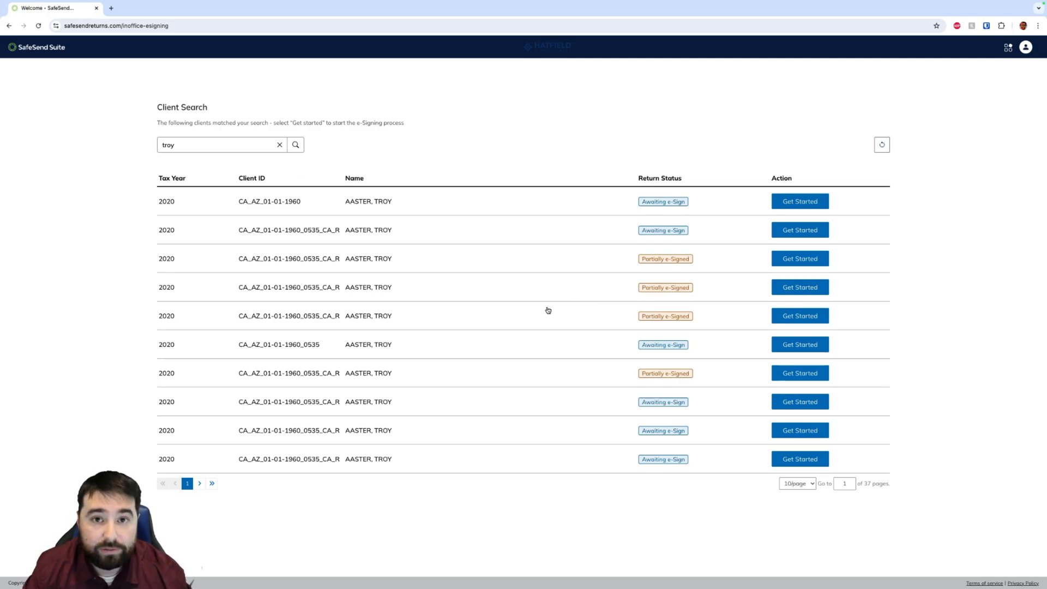
pyautogui.moveTo(679, 272)
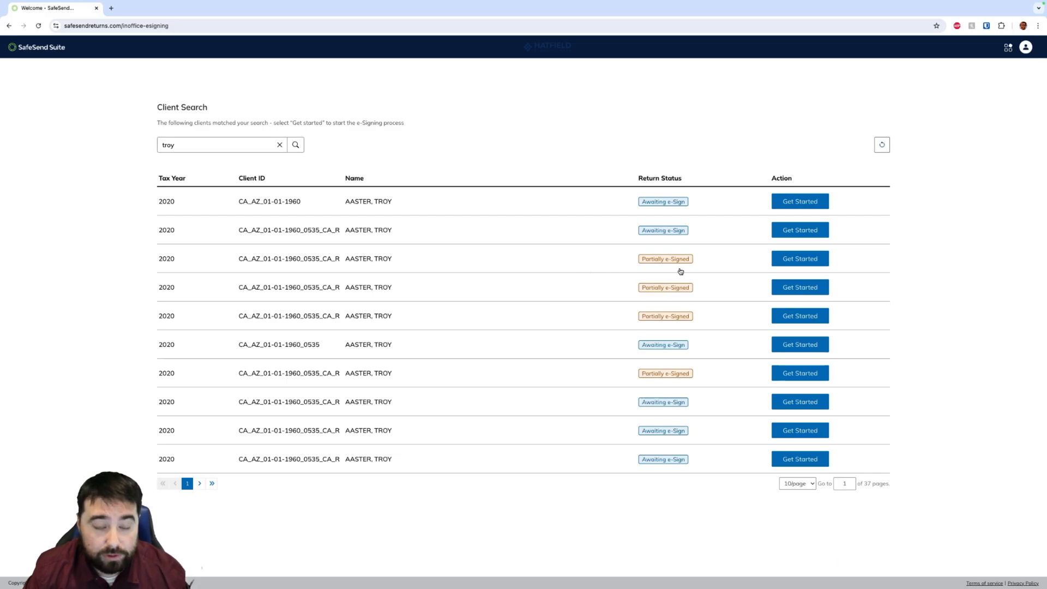
pyautogui.moveTo(799, 230)
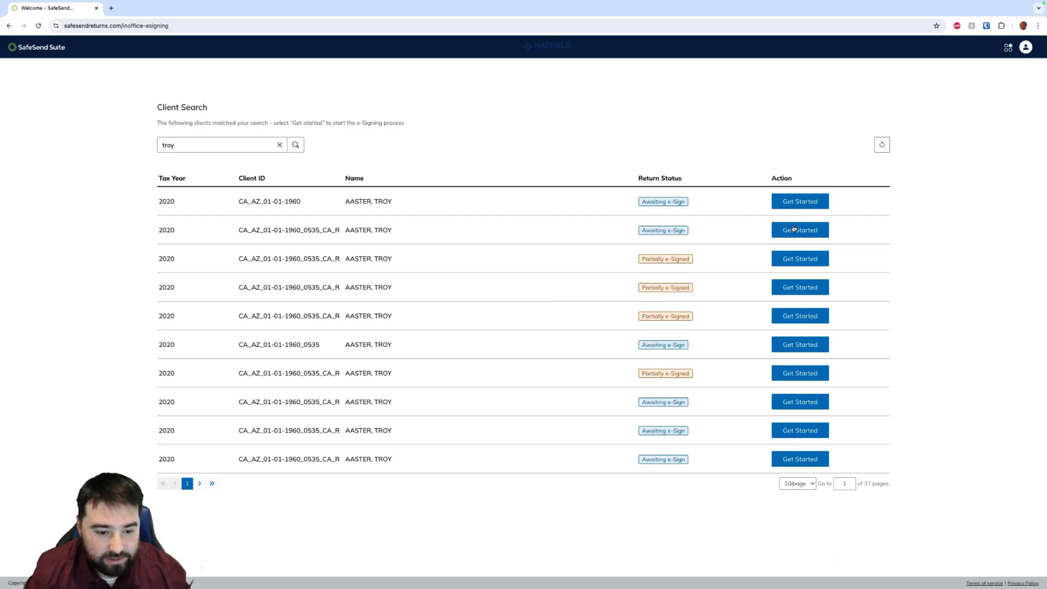
# Begin signing the second 2020 return with status Awaiting e-Sign.
pyautogui.click(800, 230)
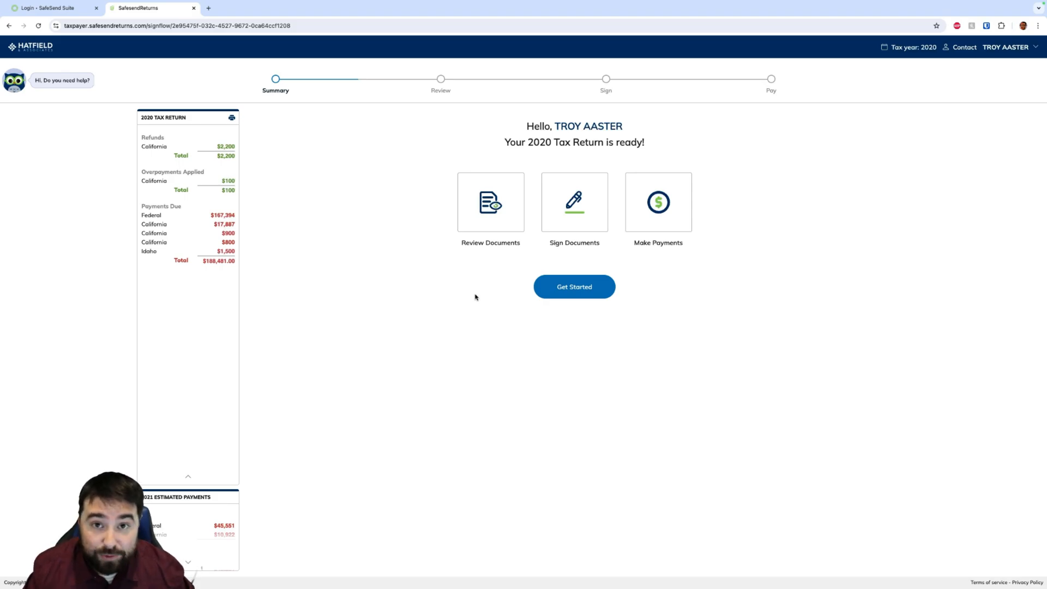
# Walk through the summary, firm message, preparation fees and tax return review to reach signing.
pyautogui.click(573, 287)
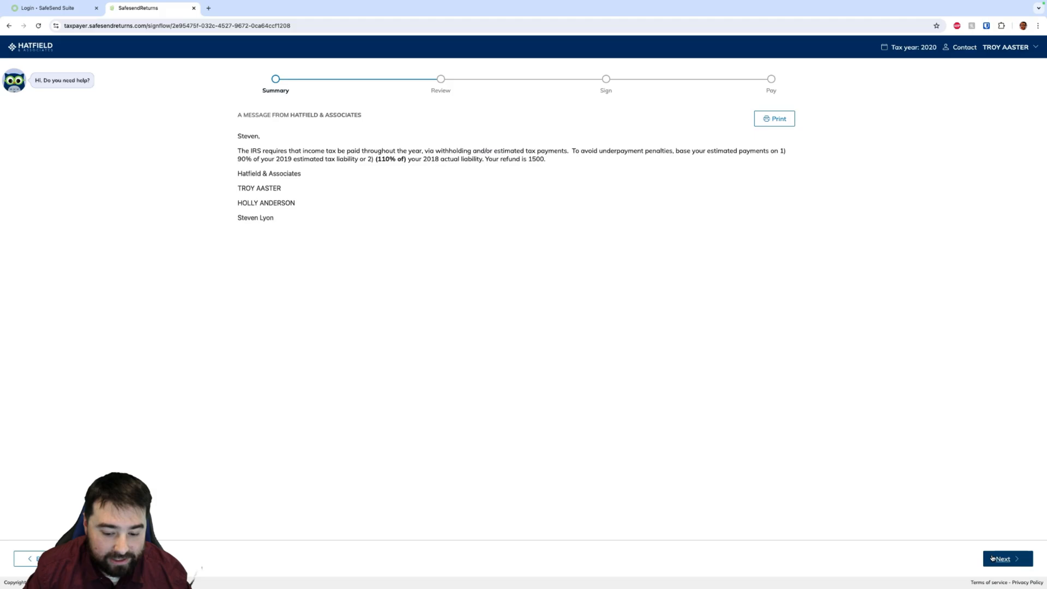
pyautogui.click(1007, 559)
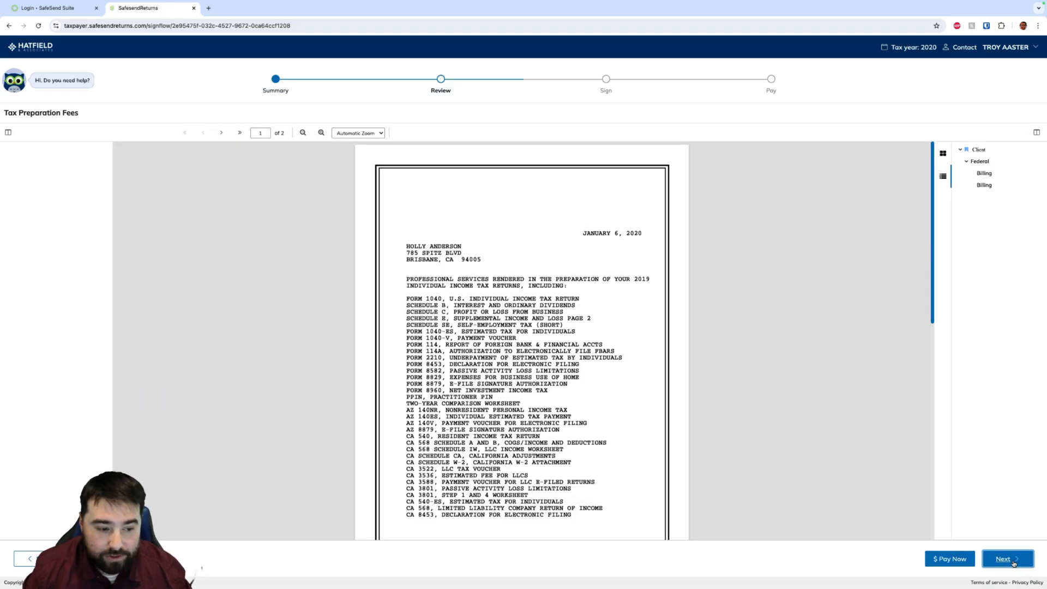
pyautogui.click(1008, 559)
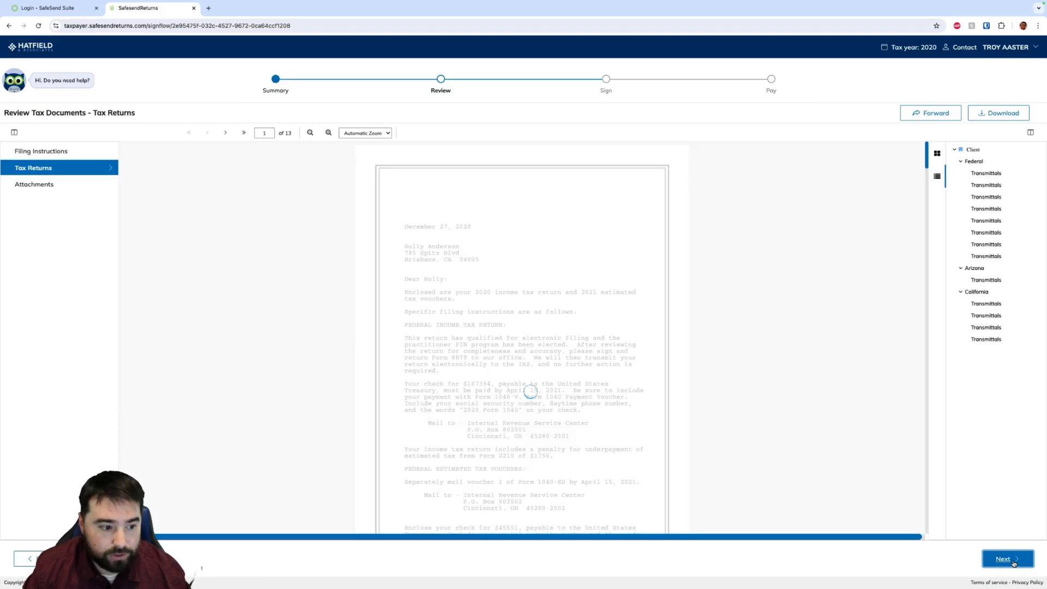
pyautogui.click(1007, 559)
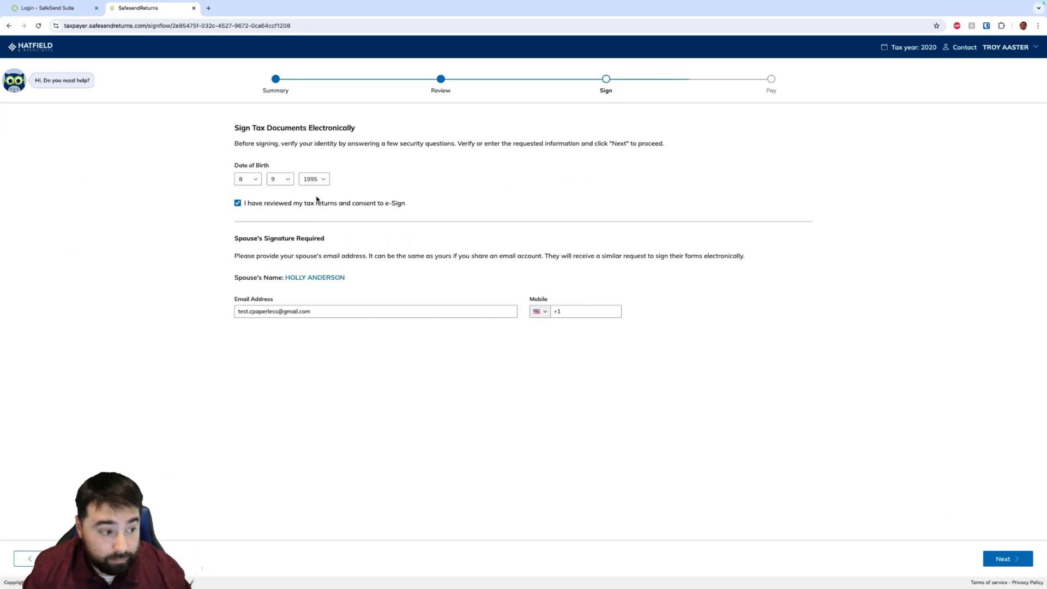
# Confirm identity verification and proceed to the signing documents starting with Federal IRS 8879.
pyautogui.click(375, 311)
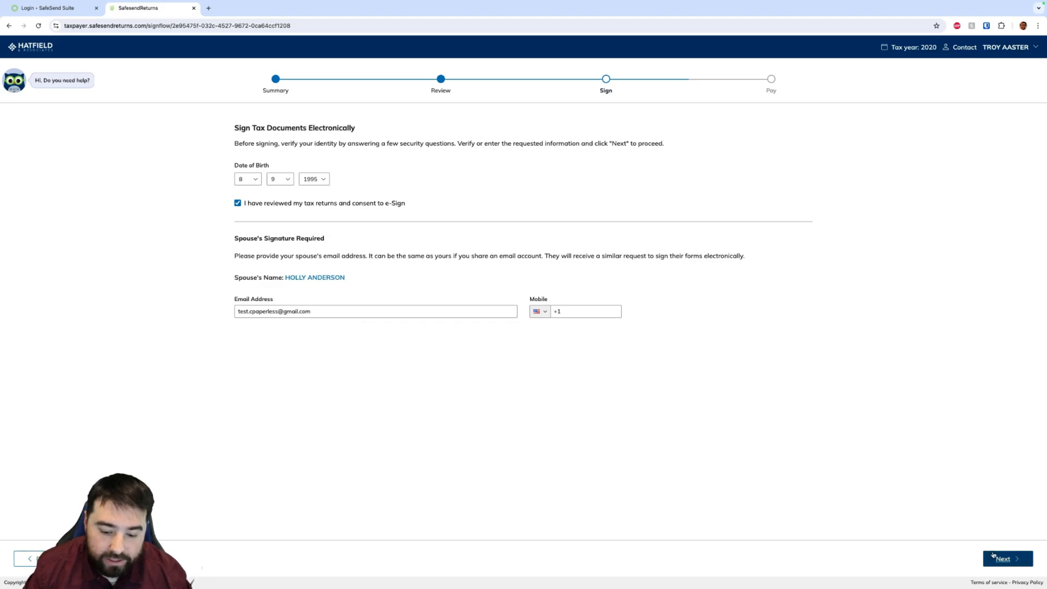
pyautogui.click(1006, 559)
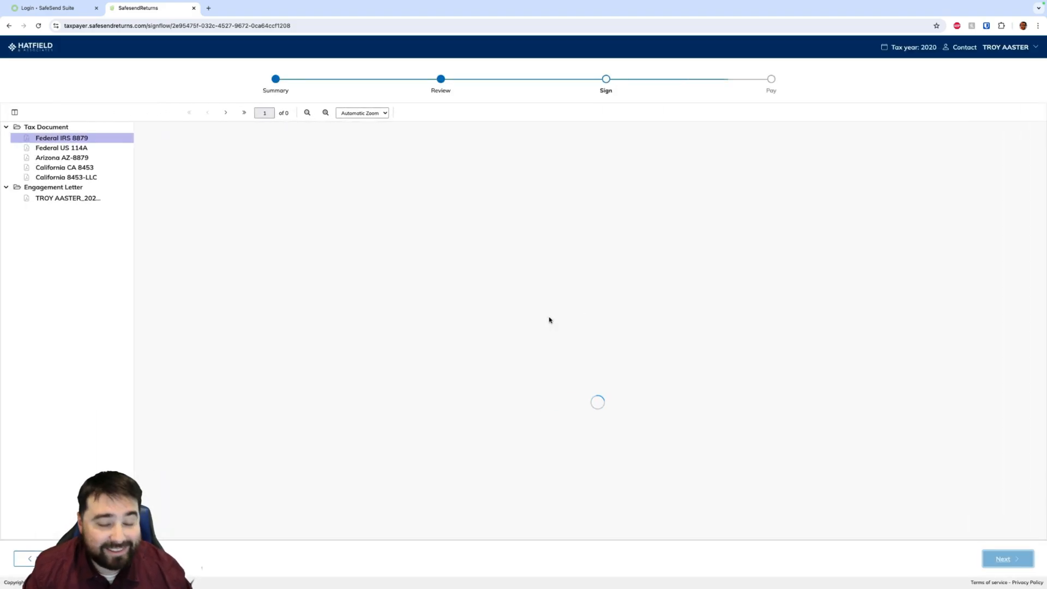